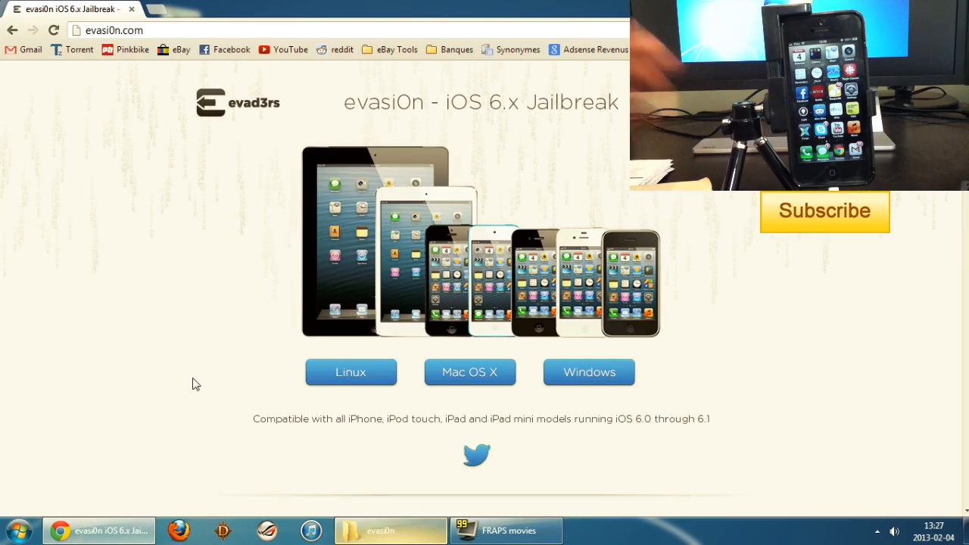
pyautogui.moveTo(271, 395)
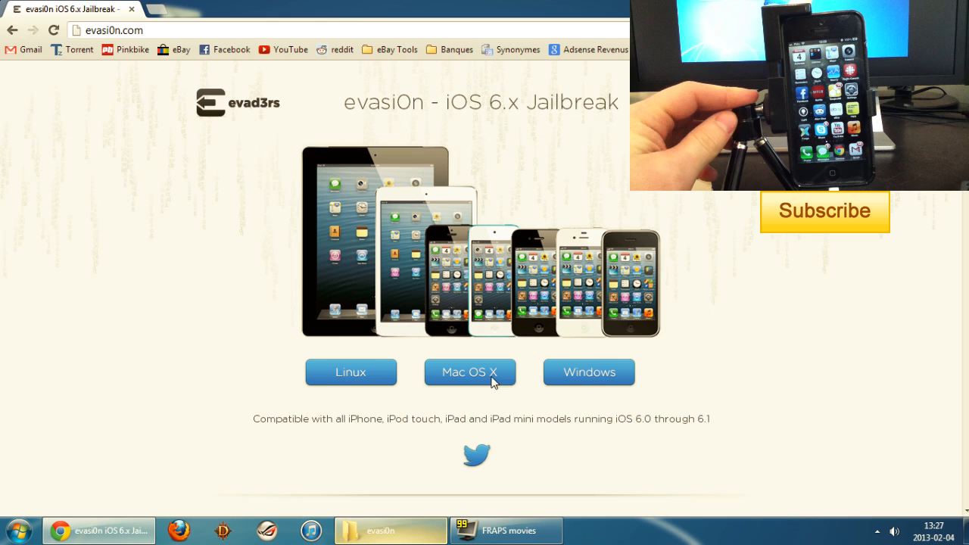
# Step: Scroll evasi0n.com down to the Official Mirrors links for Linux, Mac OS X and Windows
pyautogui.scroll(-3)
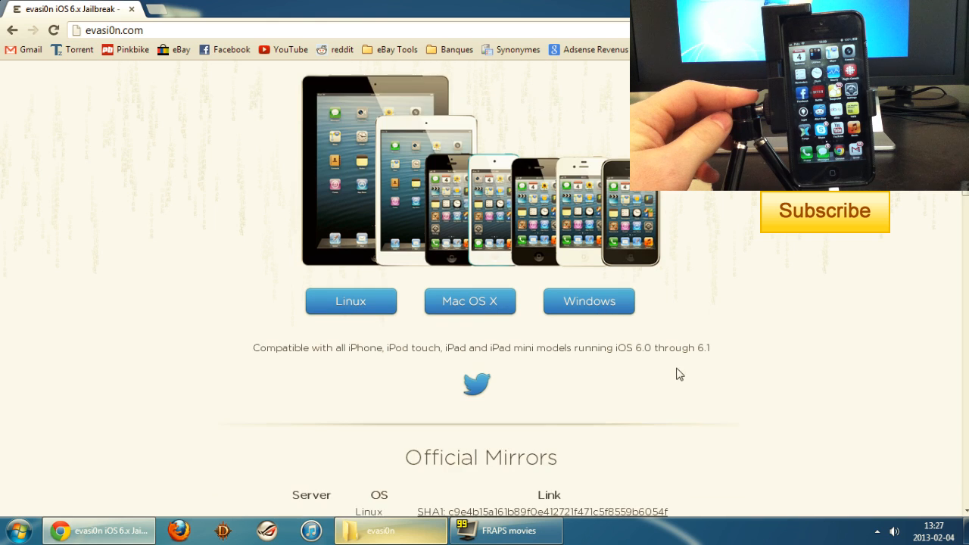
pyautogui.scroll(-3)
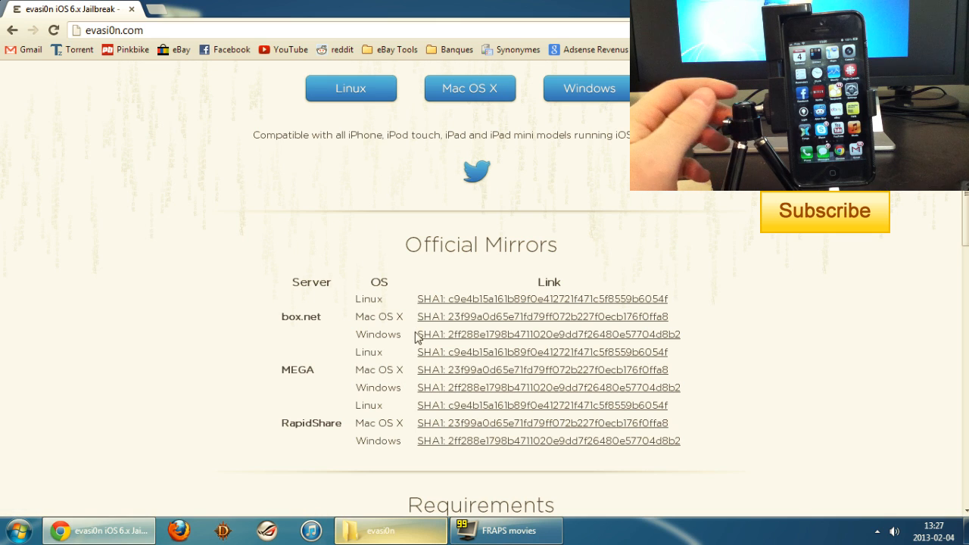
# Step: Extract the evasi0n zip, dismiss the WinRAR reminder, and select evasi0n.exe in evasi0n-win-1.0
pyautogui.click(389, 530)
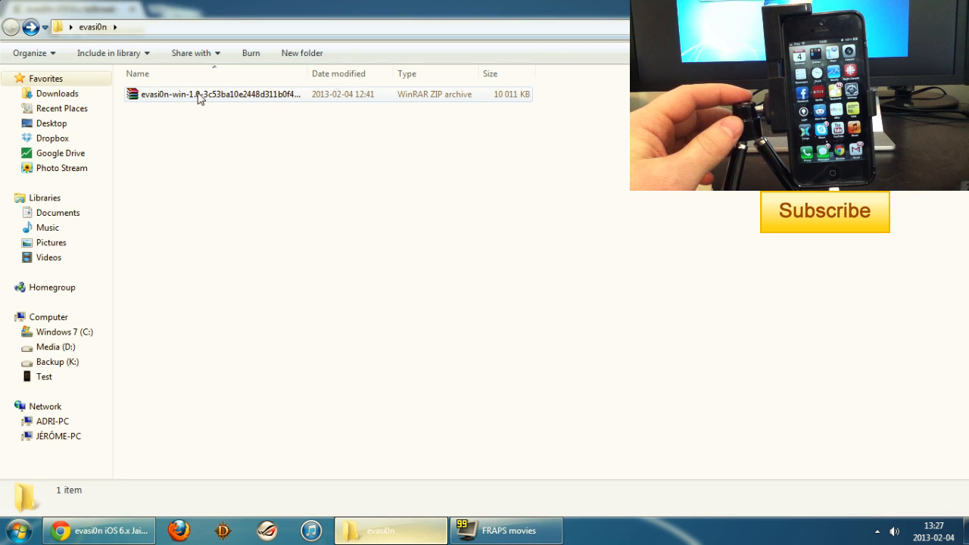
pyautogui.doubleClick(201, 94)
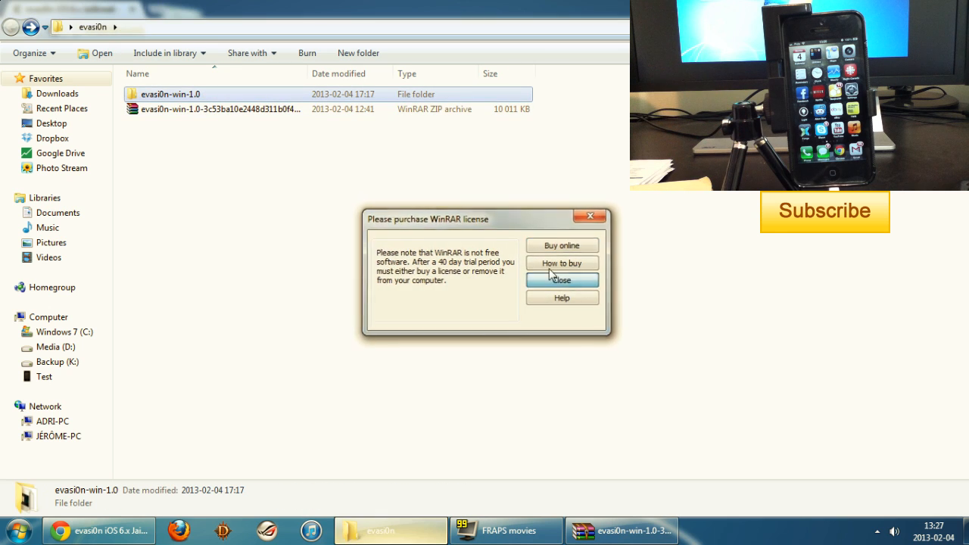
pyautogui.click(561, 280)
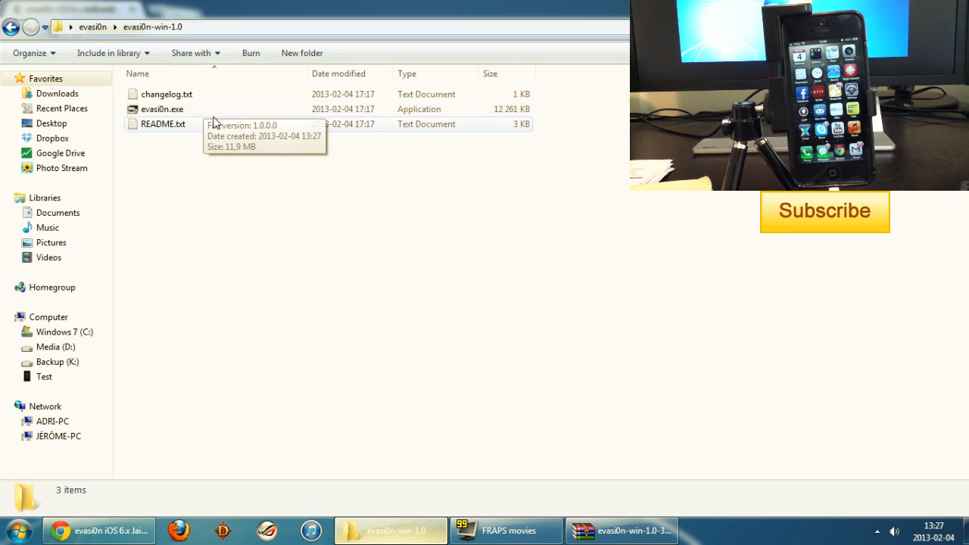
pyautogui.click(161, 109)
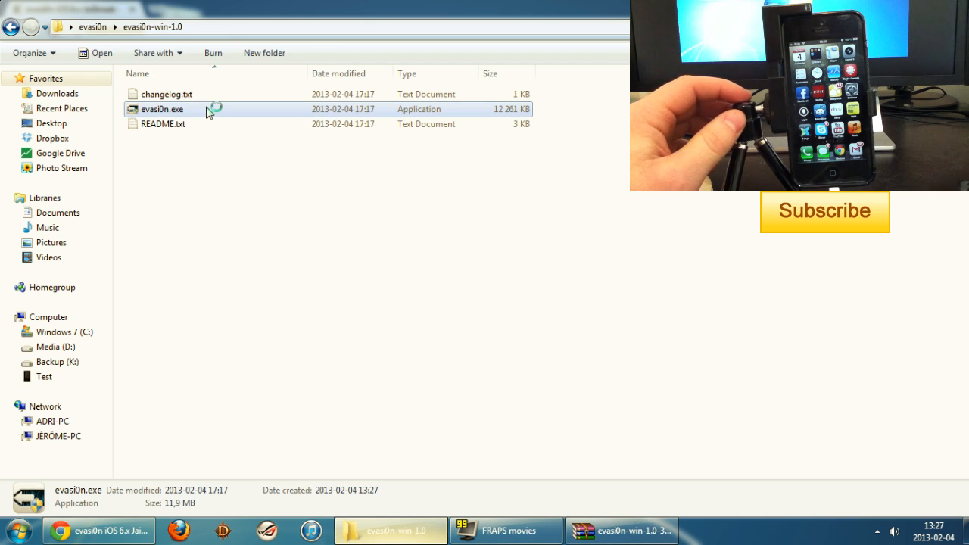
# Step: Launch evasi0n.exe and start the Jailbreak on the connected iPhone
pyautogui.doubleClick(162, 109)
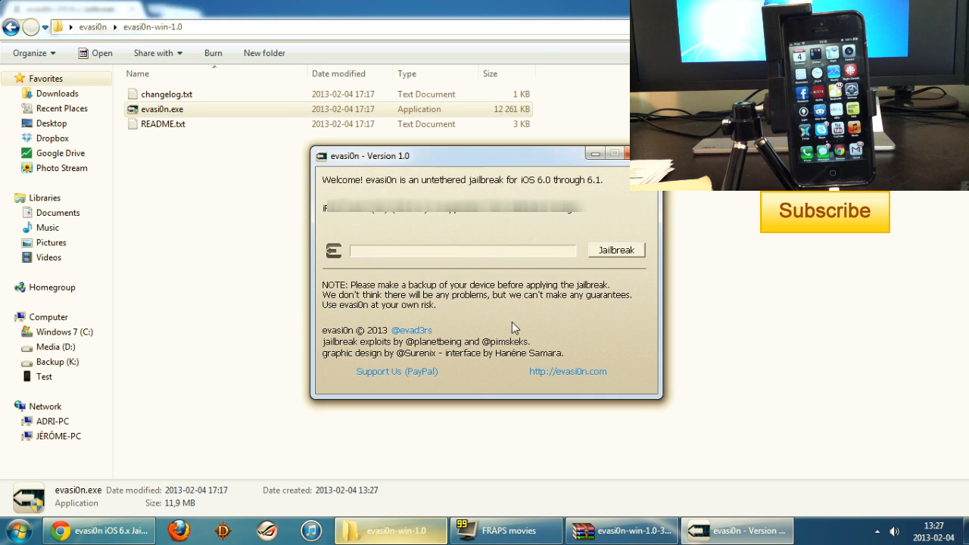
pyautogui.moveTo(412, 224)
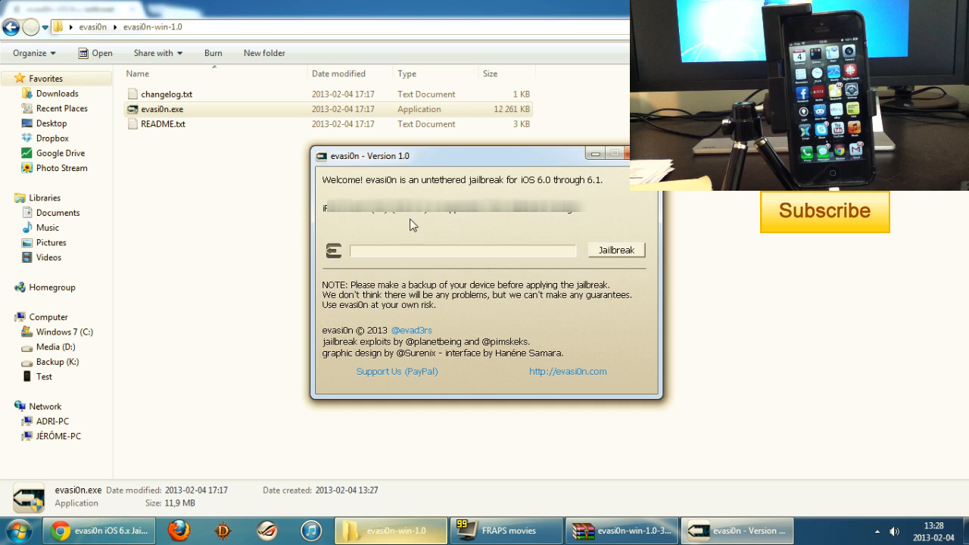
pyautogui.moveTo(594, 224)
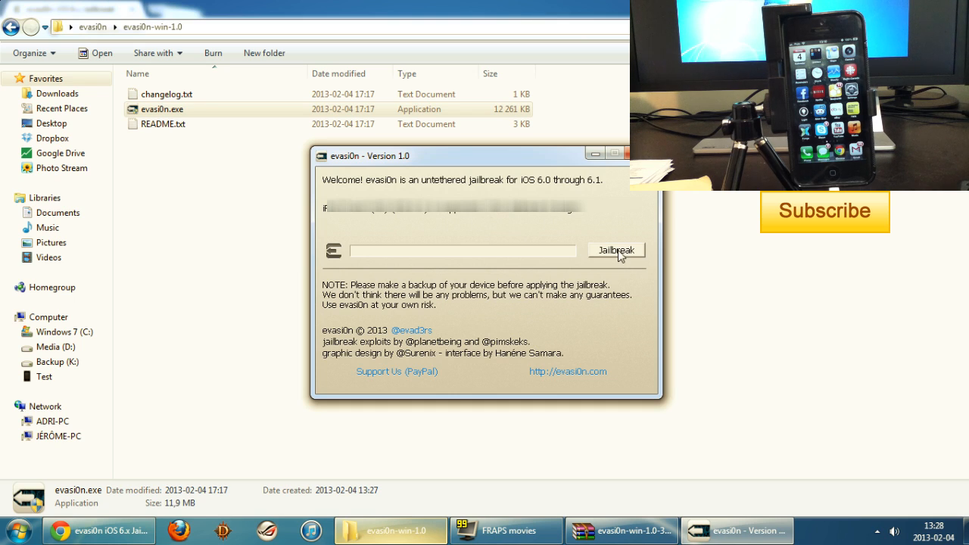
pyautogui.click(616, 250)
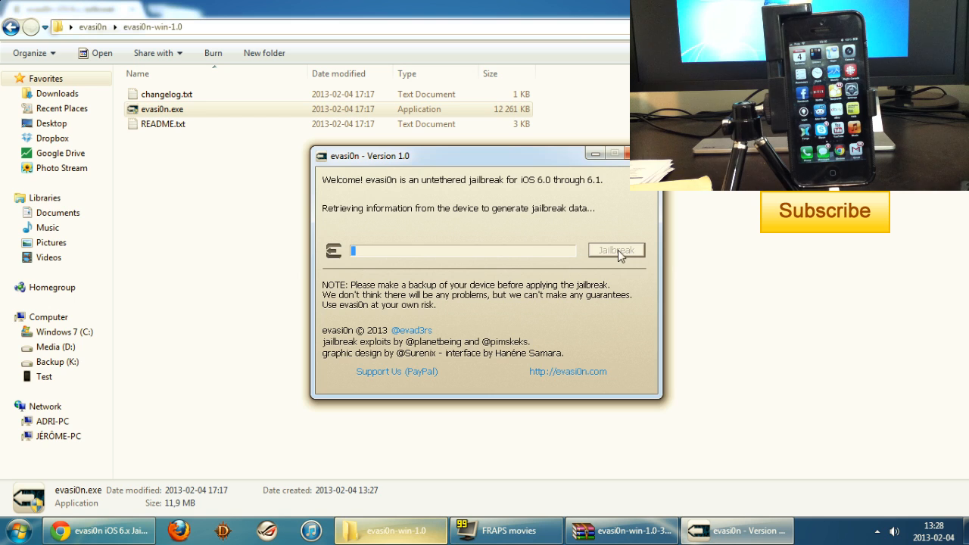